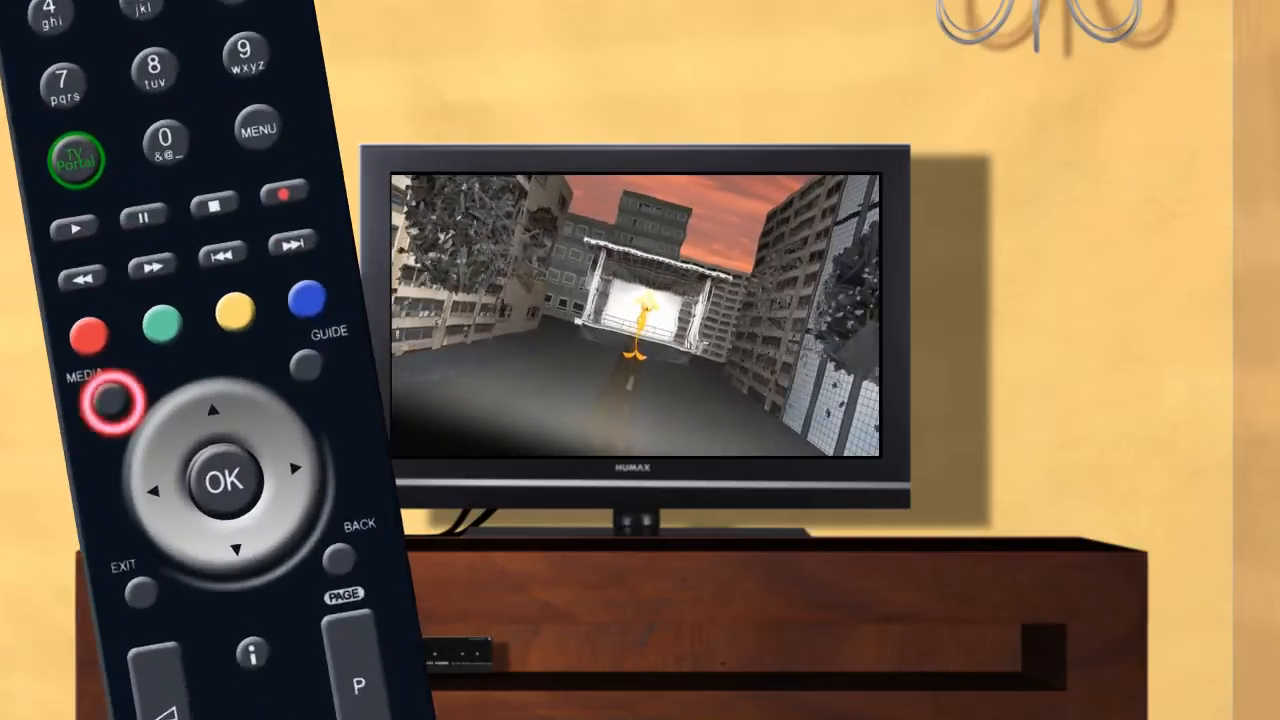
# Step: Leave live TV for Media - Video and show the USB/Network storage popup
pyautogui.click(108, 400)
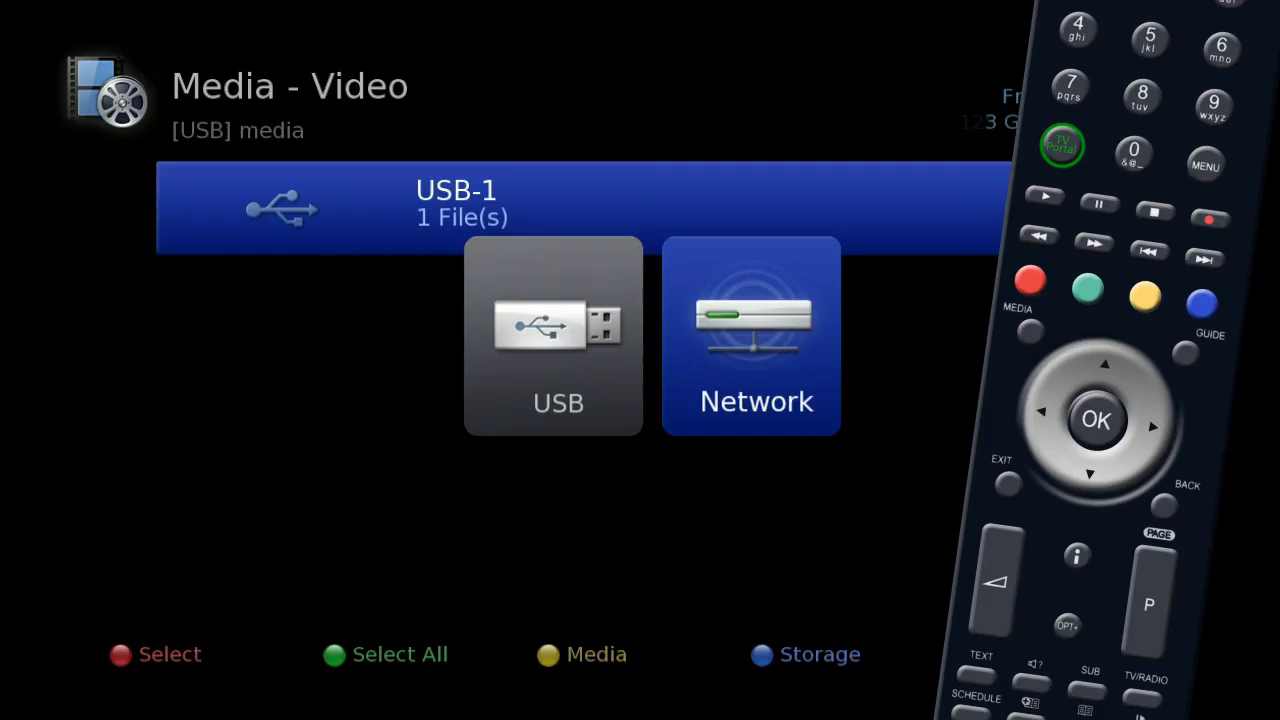
# Step: Choose the USB disk, then highlight Photo in the Video/Music/Photo media-type popup
pyautogui.press('OK')
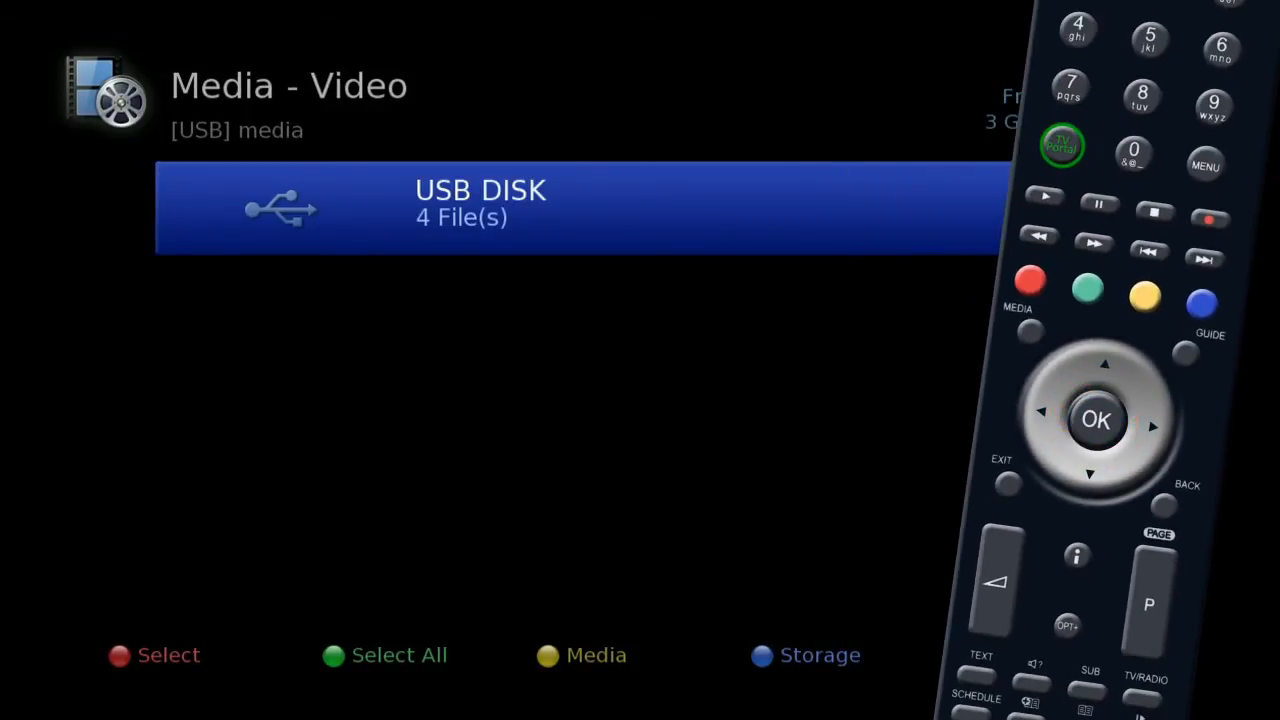
pyautogui.click(1144, 216)
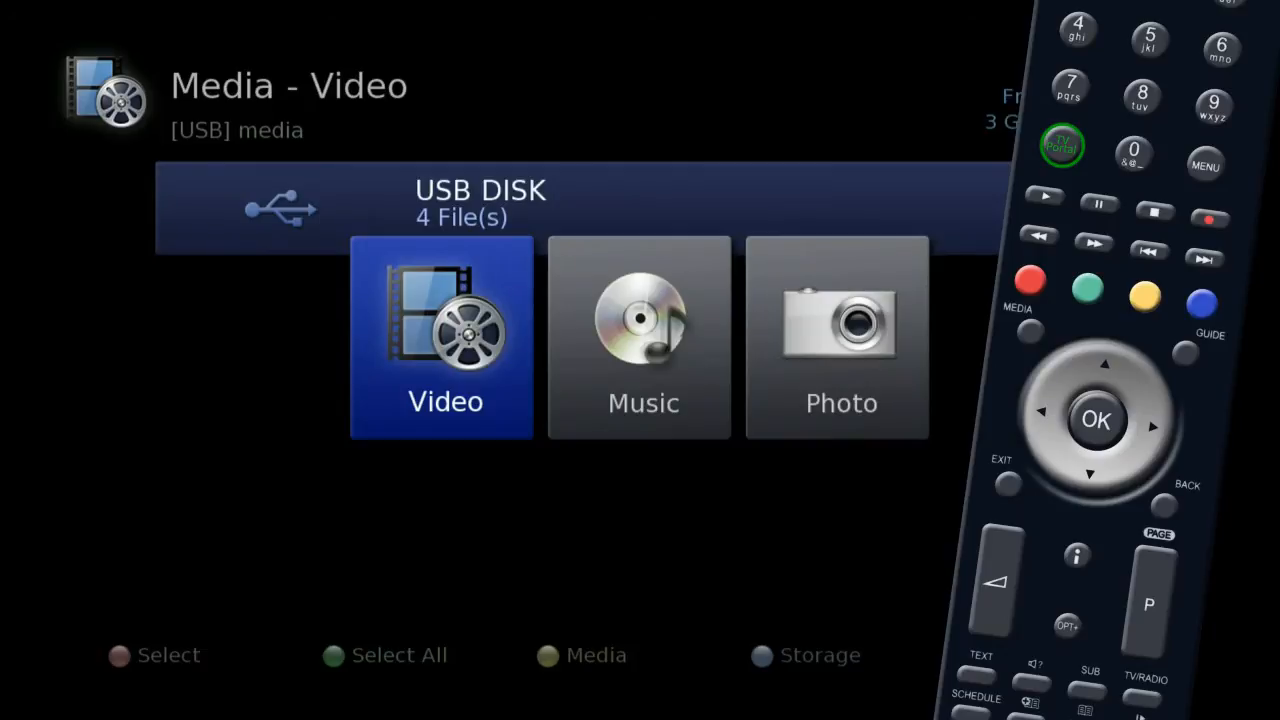
pyautogui.press('right')
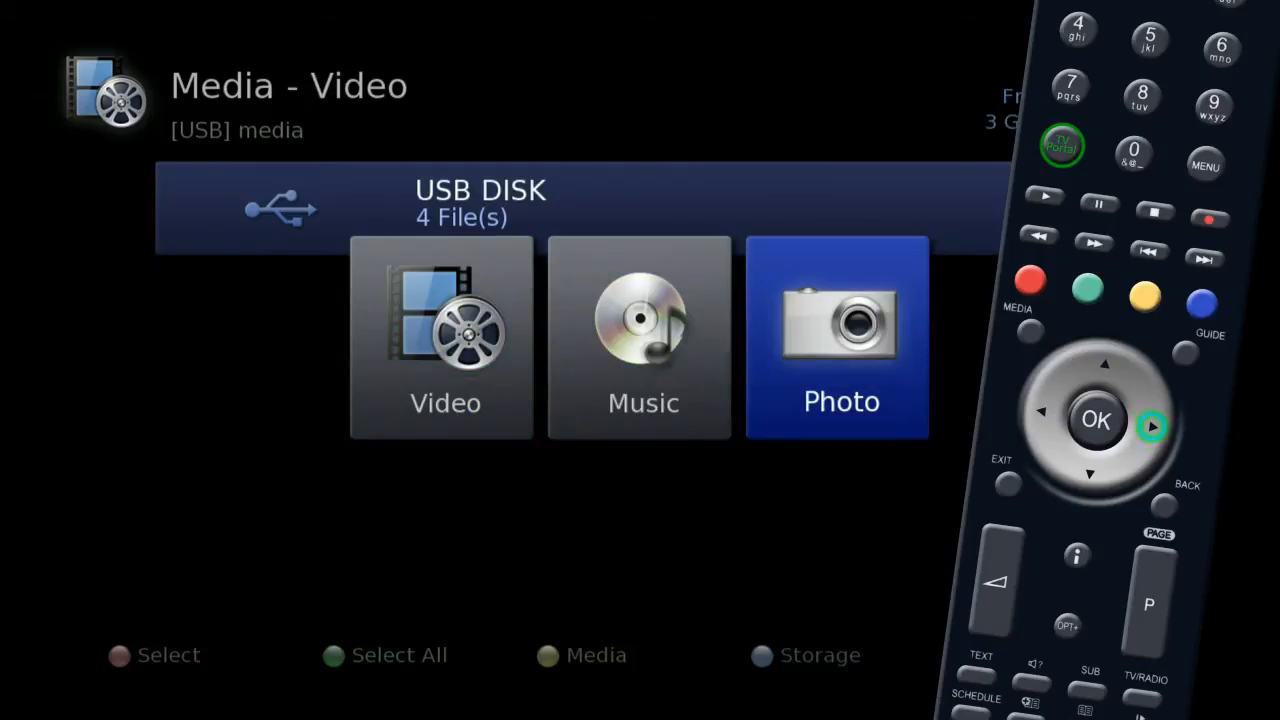